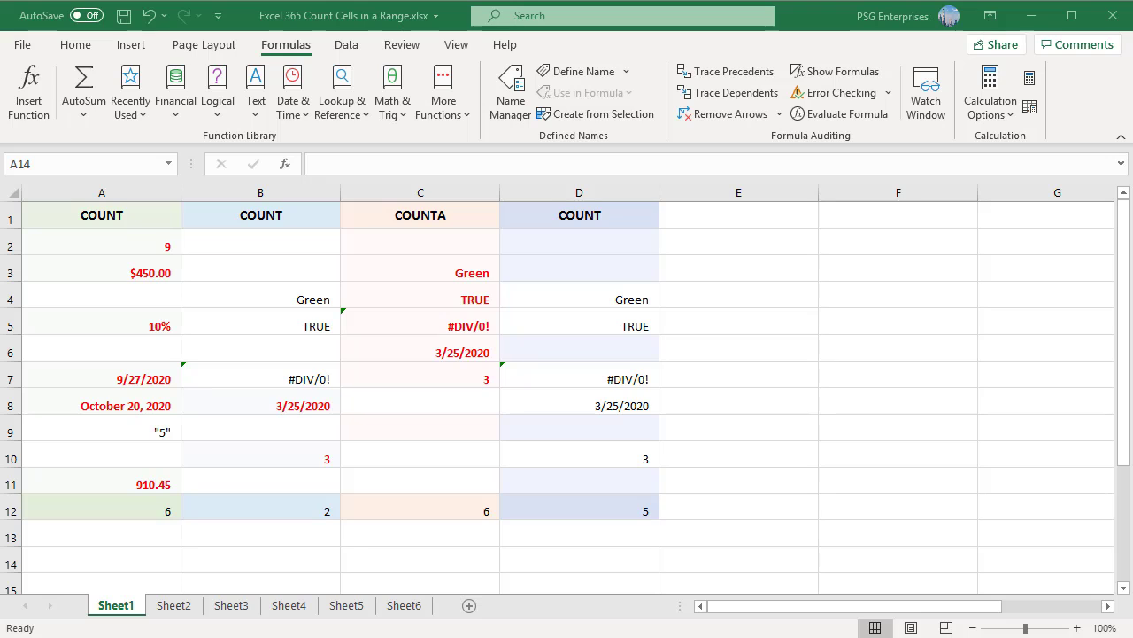
mouse_move(303, 193)
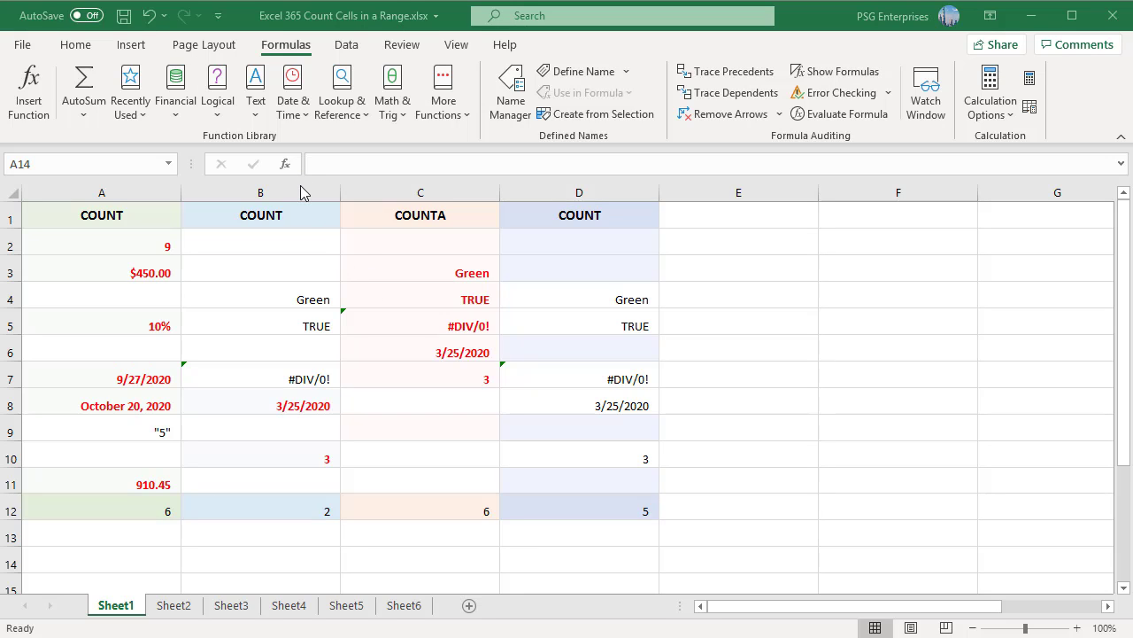
mouse_move(292, 49)
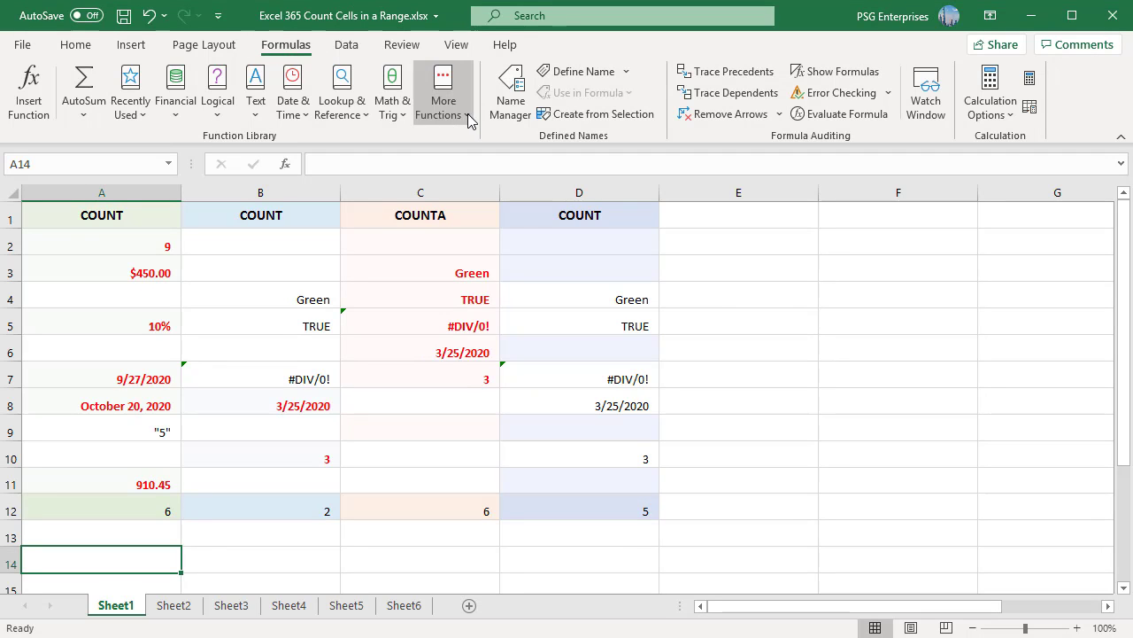
Enter =COUNT(B2:B11) in B12 so it returns 2 numeric entries.
click(444, 91)
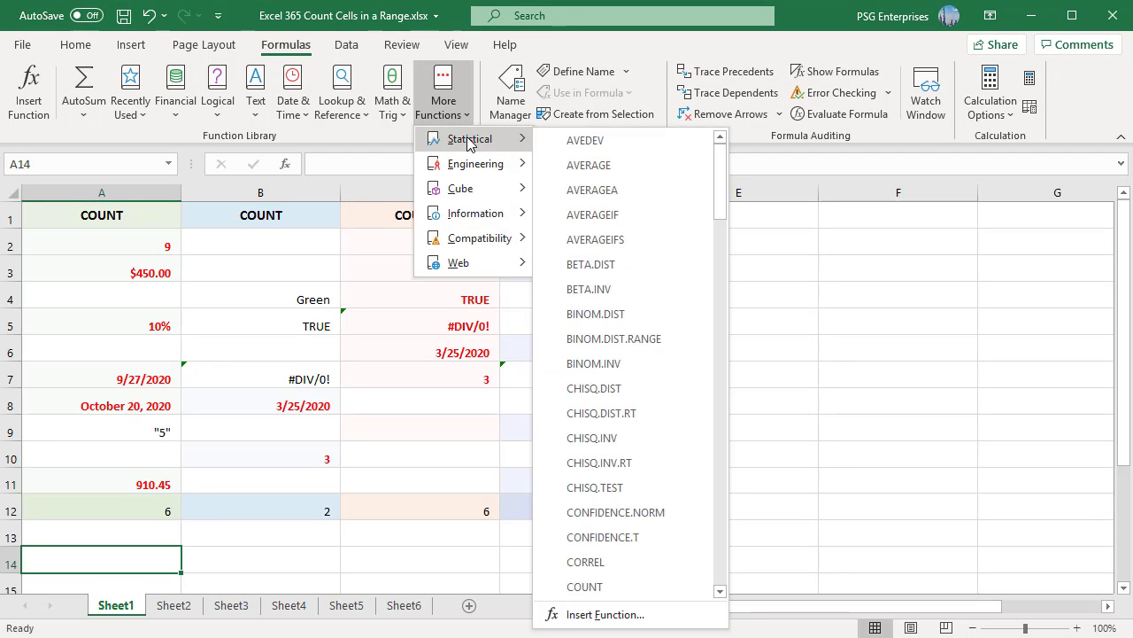
scroll(down, 3)
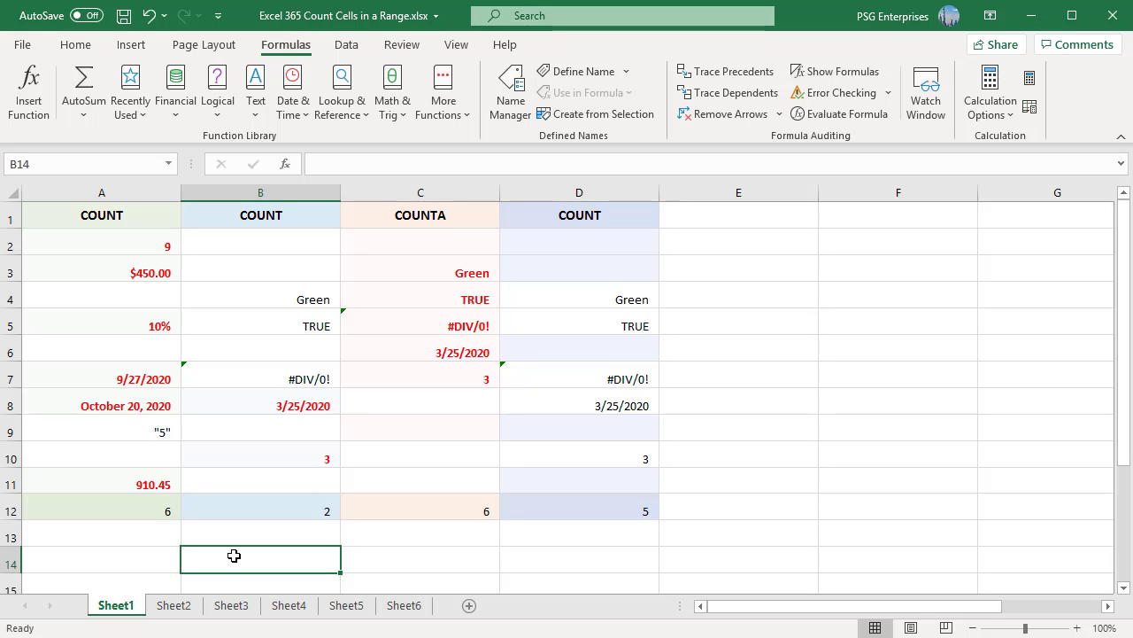
mouse_move(148, 398)
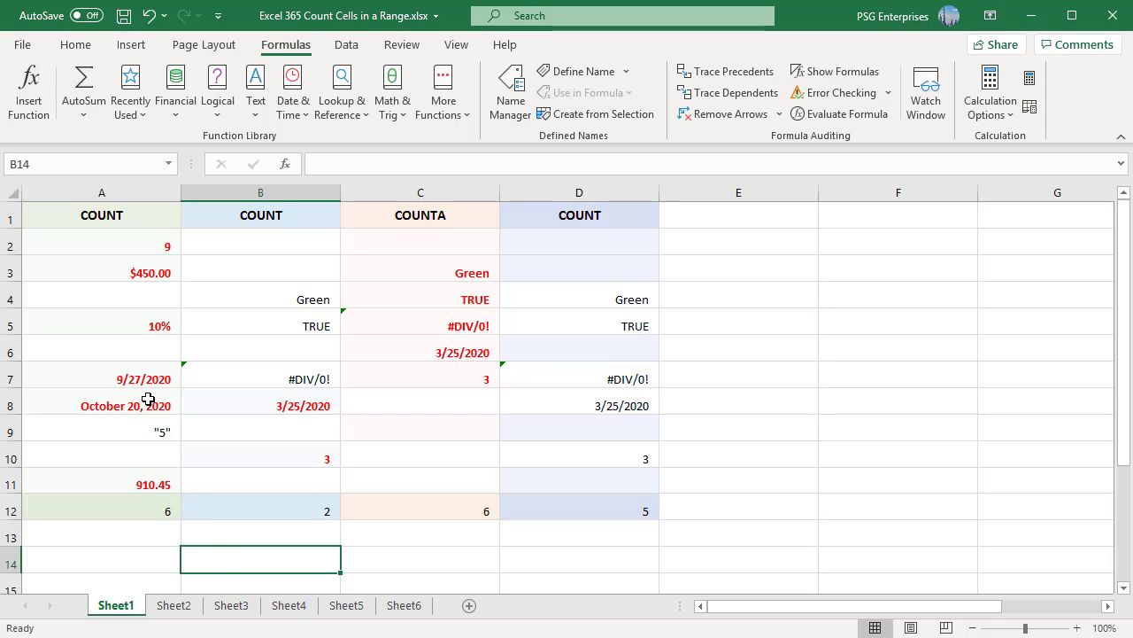
mouse_move(144, 408)
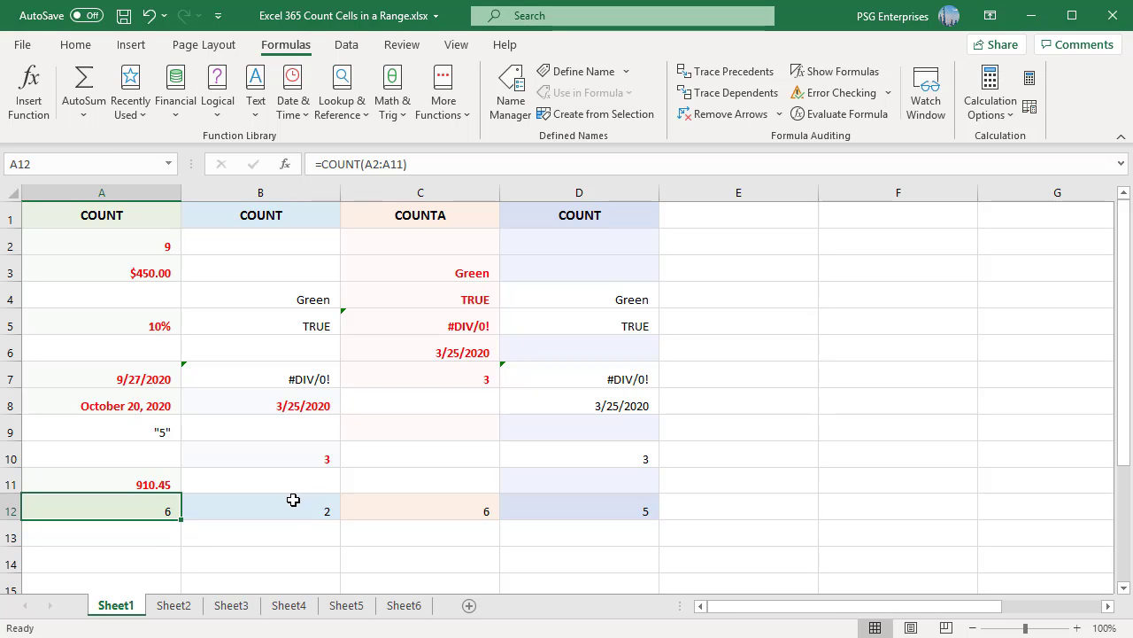
mouse_move(304, 300)
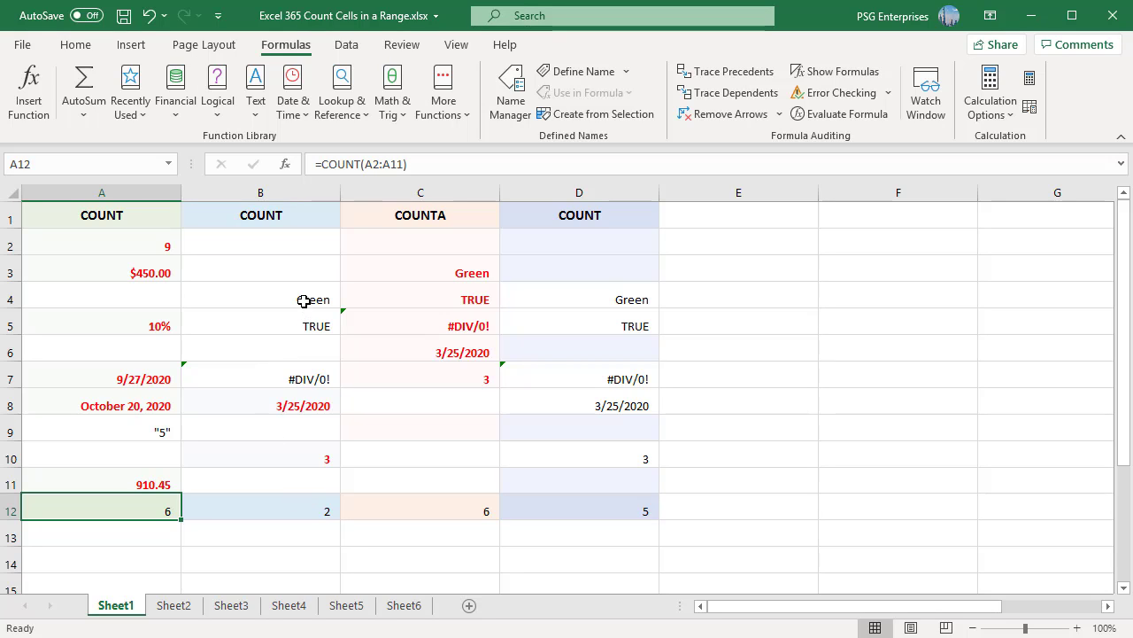
mouse_move(292, 387)
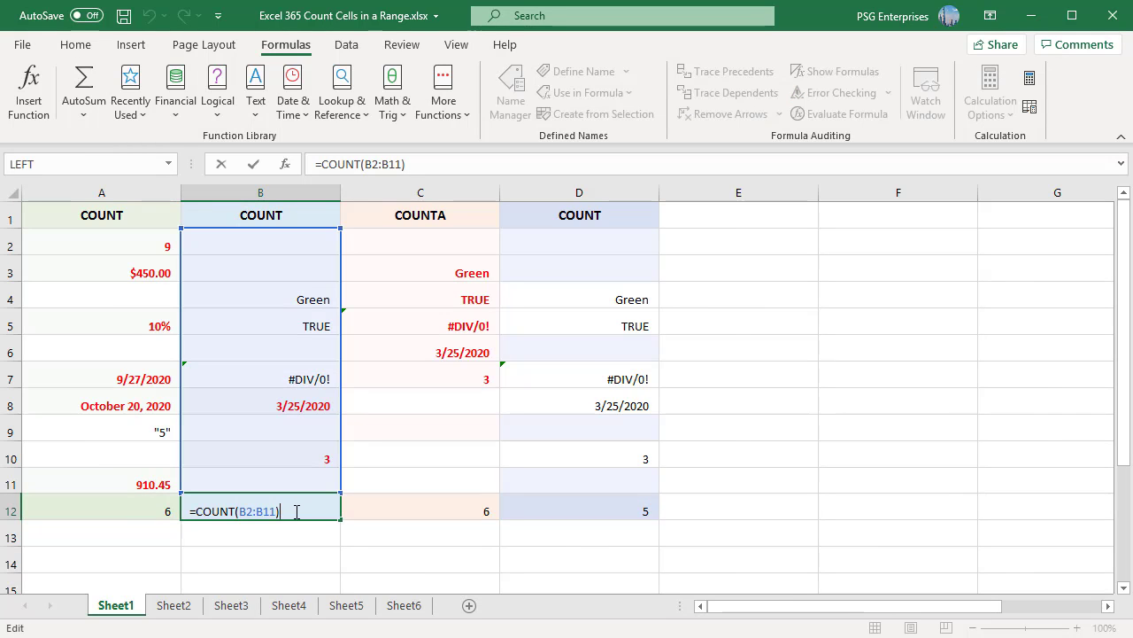
mouse_move(300, 382)
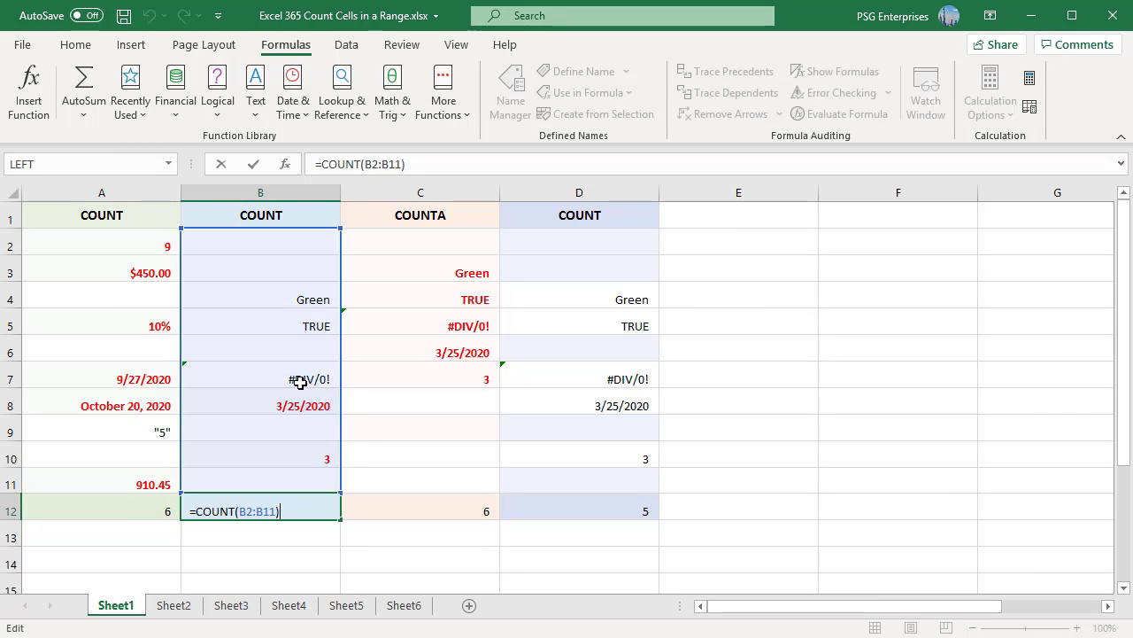
key(Return)
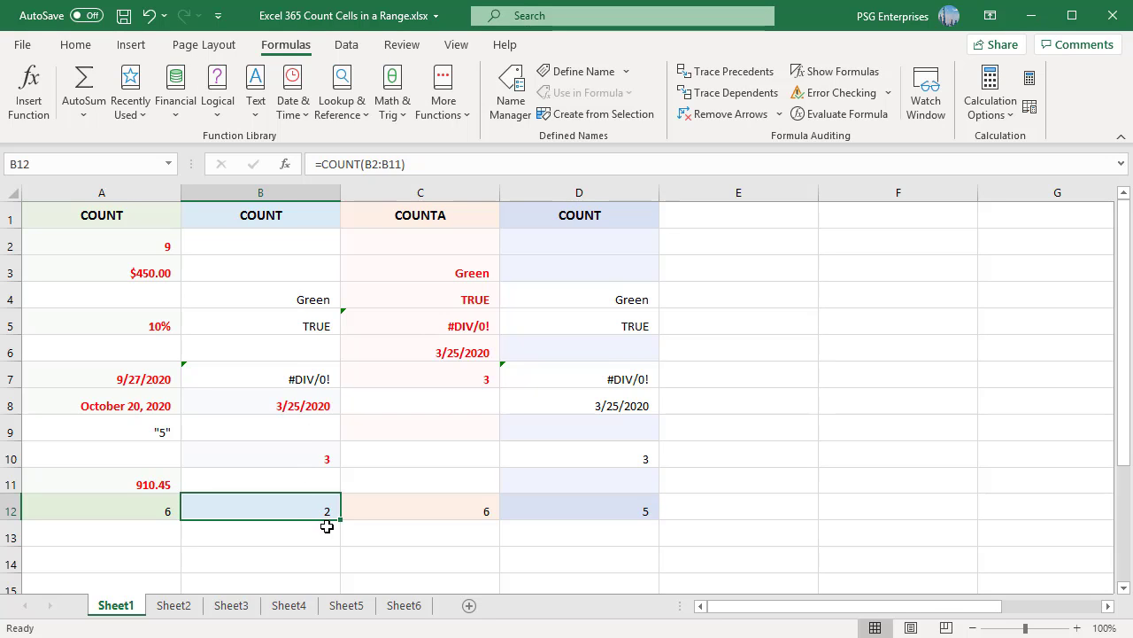
On Sheet2, show C8's =COUNT(B2:B5,E2:E5) ranges, then go back to Sheet1.
click(174, 605)
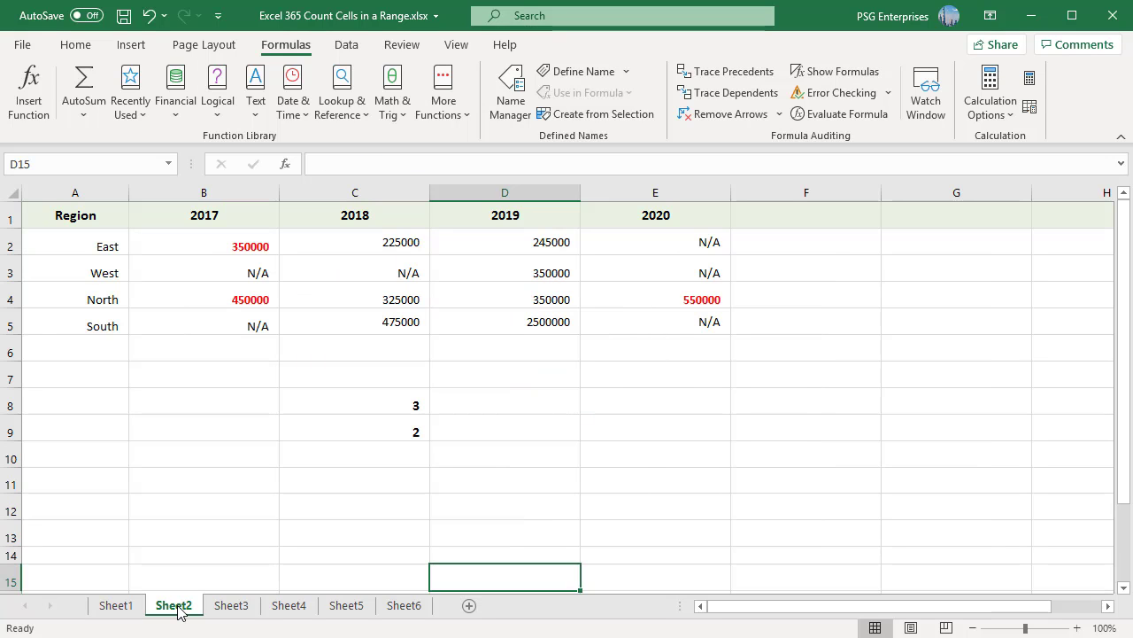
mouse_move(346, 489)
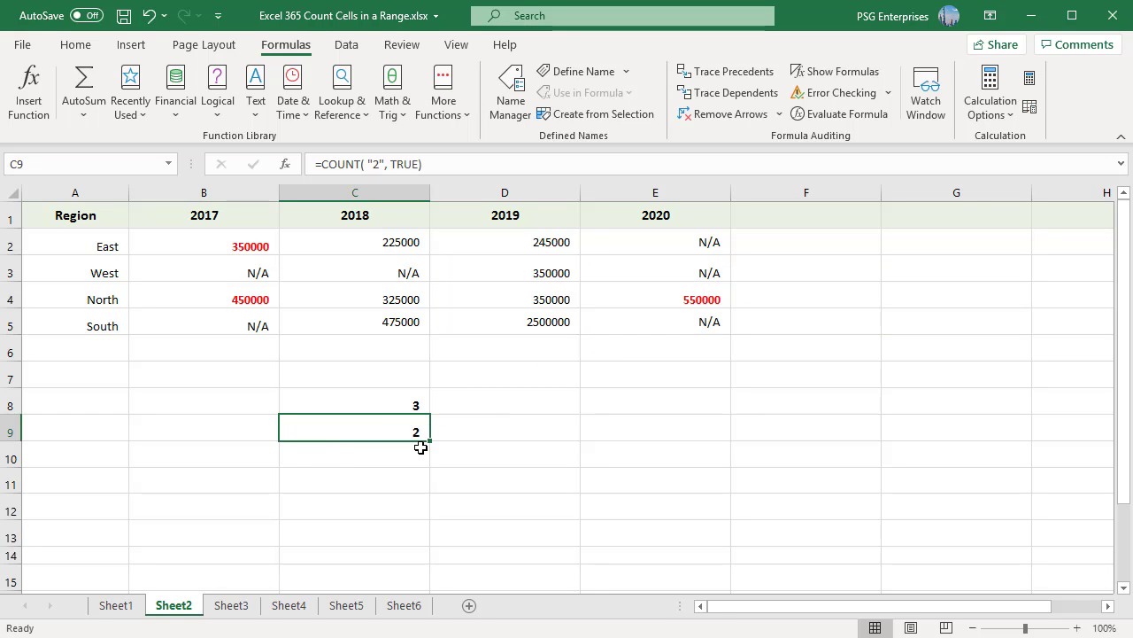
mouse_move(353, 410)
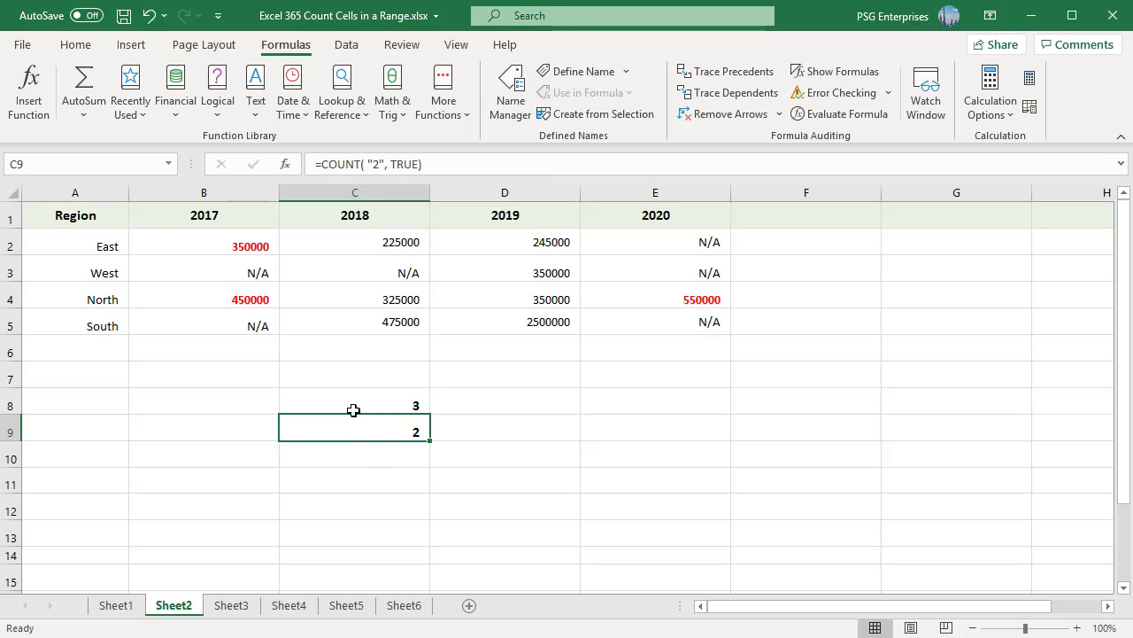
click(354, 401)
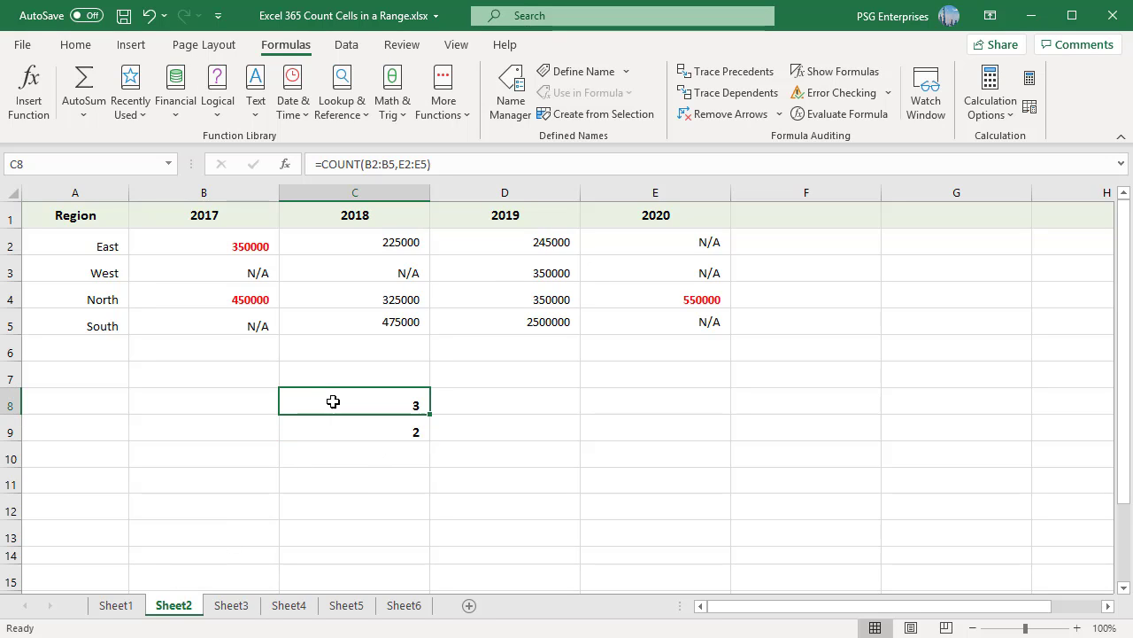
mouse_move(194, 271)
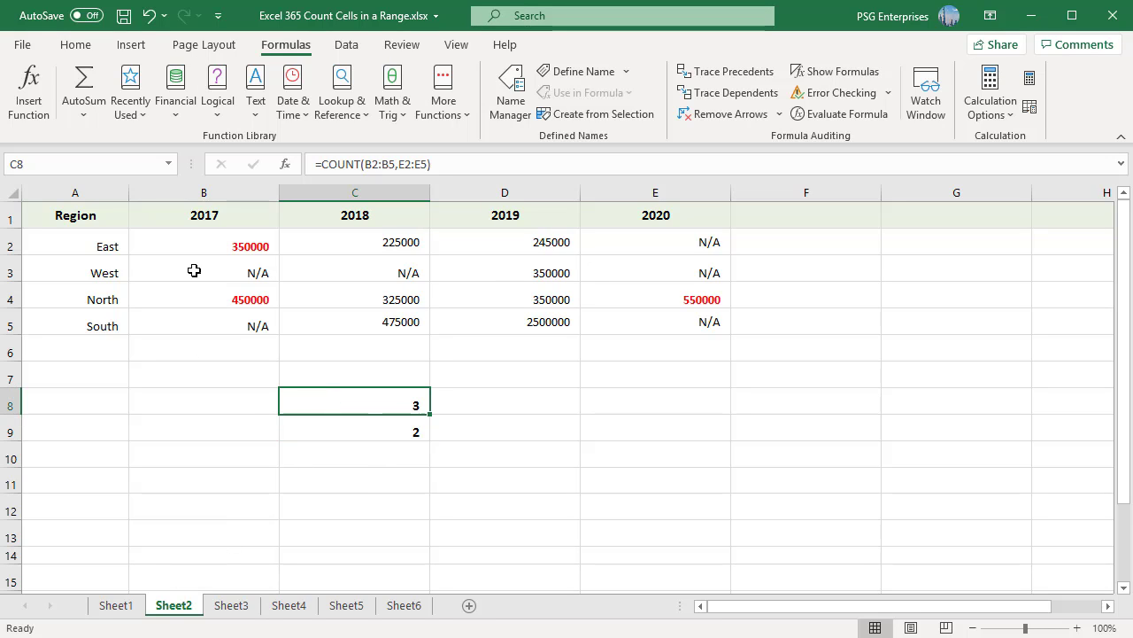
mouse_move(214, 387)
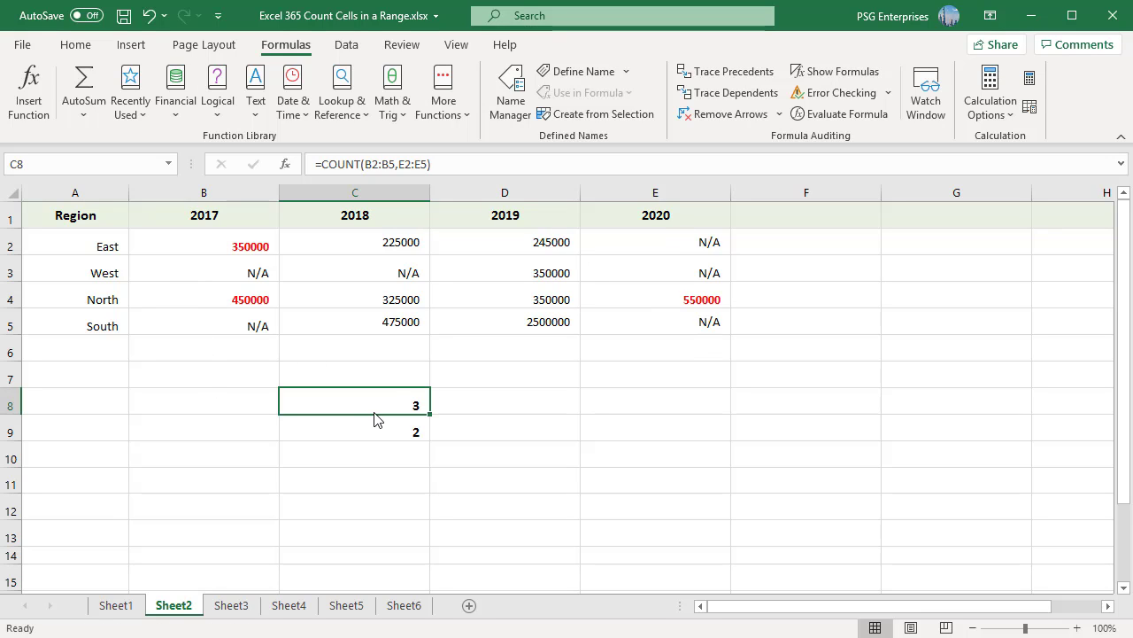
double_click(355, 404)
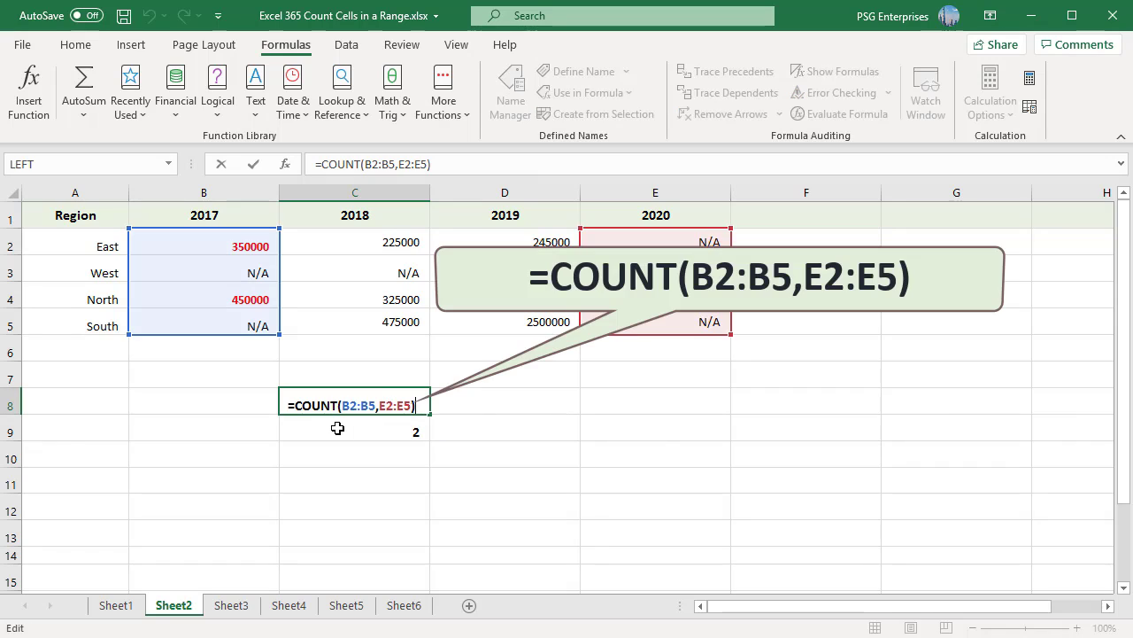
click(115, 605)
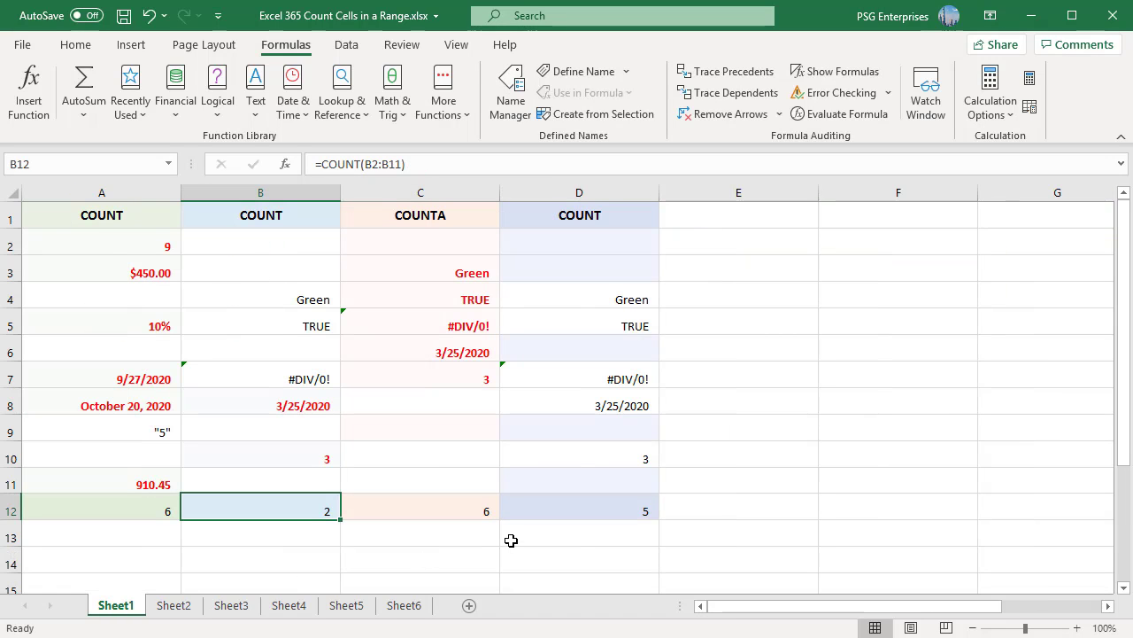
mouse_move(422, 508)
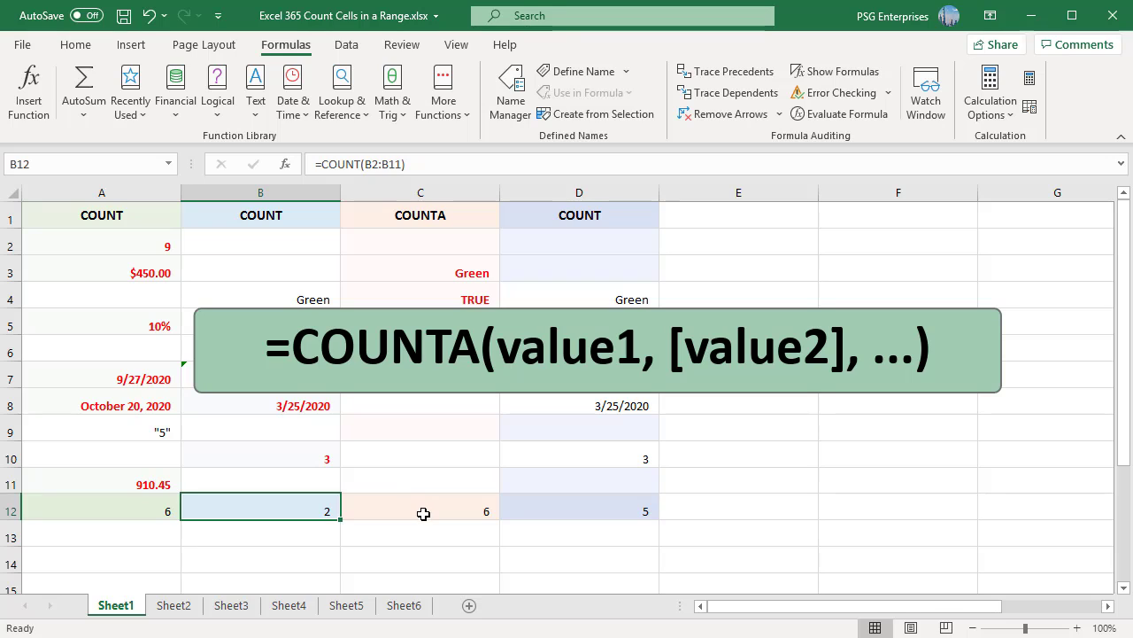
click(421, 511)
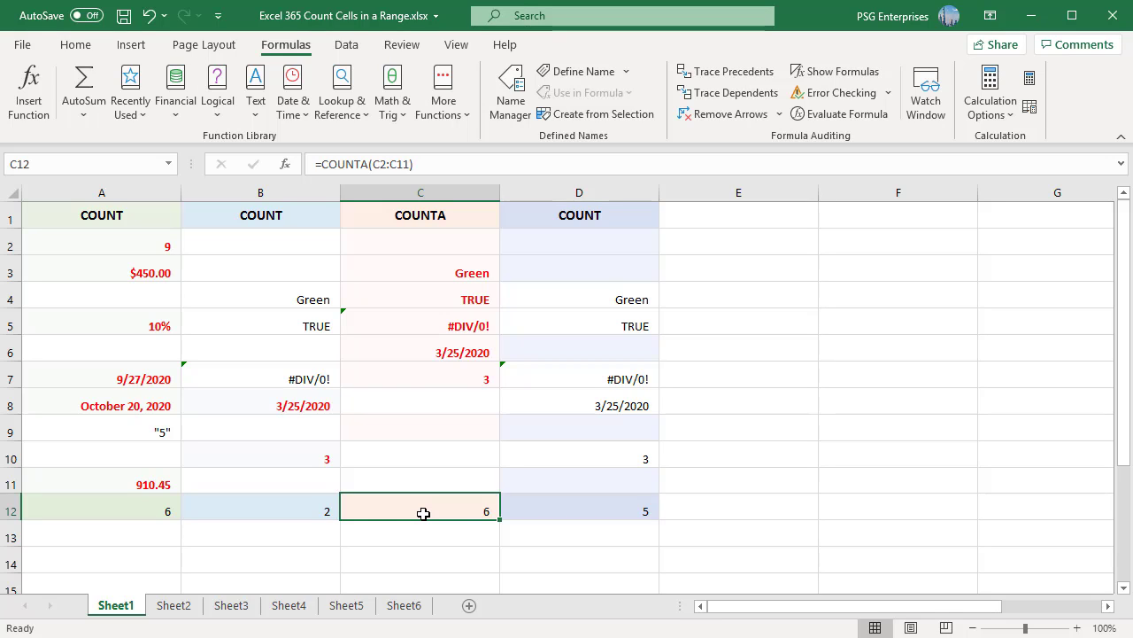
mouse_move(455, 328)
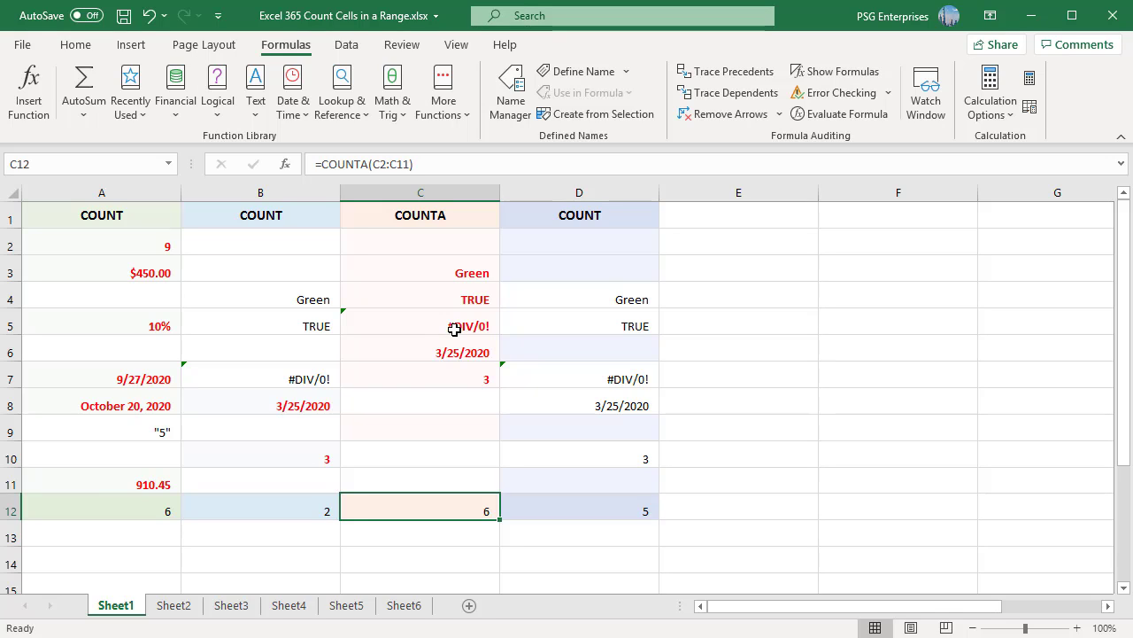
mouse_move(448, 510)
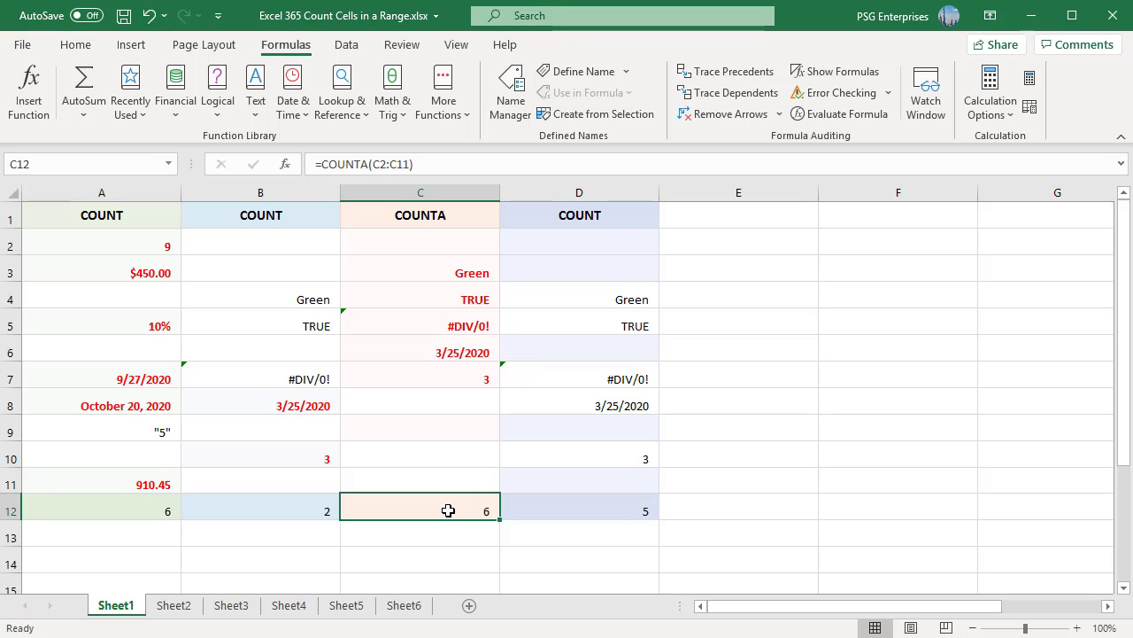
double_click(419, 510)
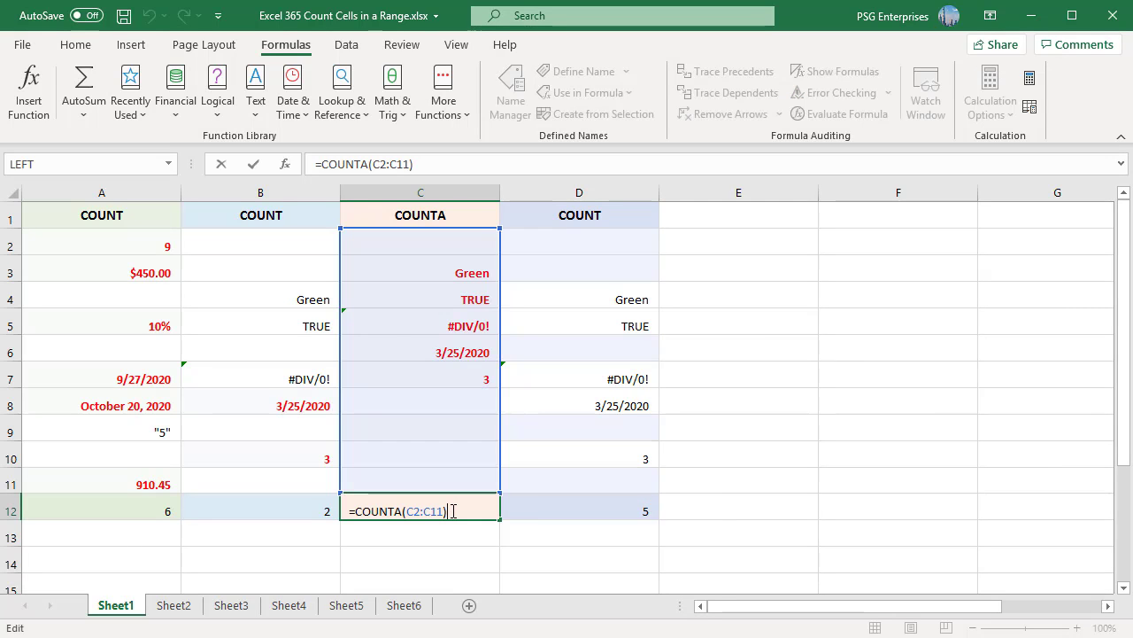
key(Return)
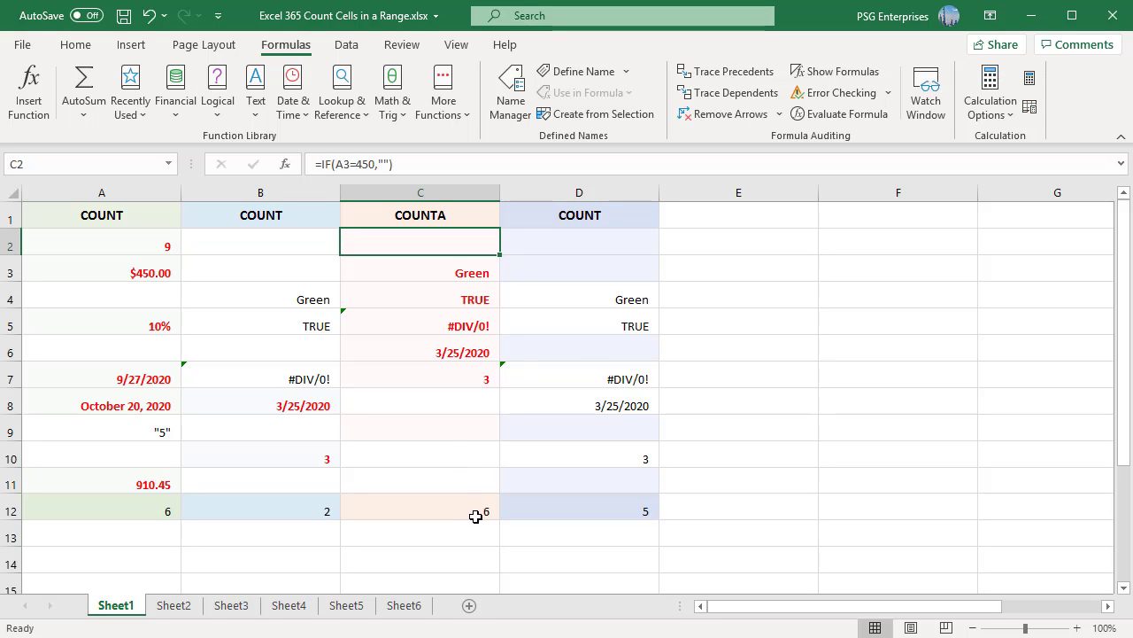
mouse_move(447, 425)
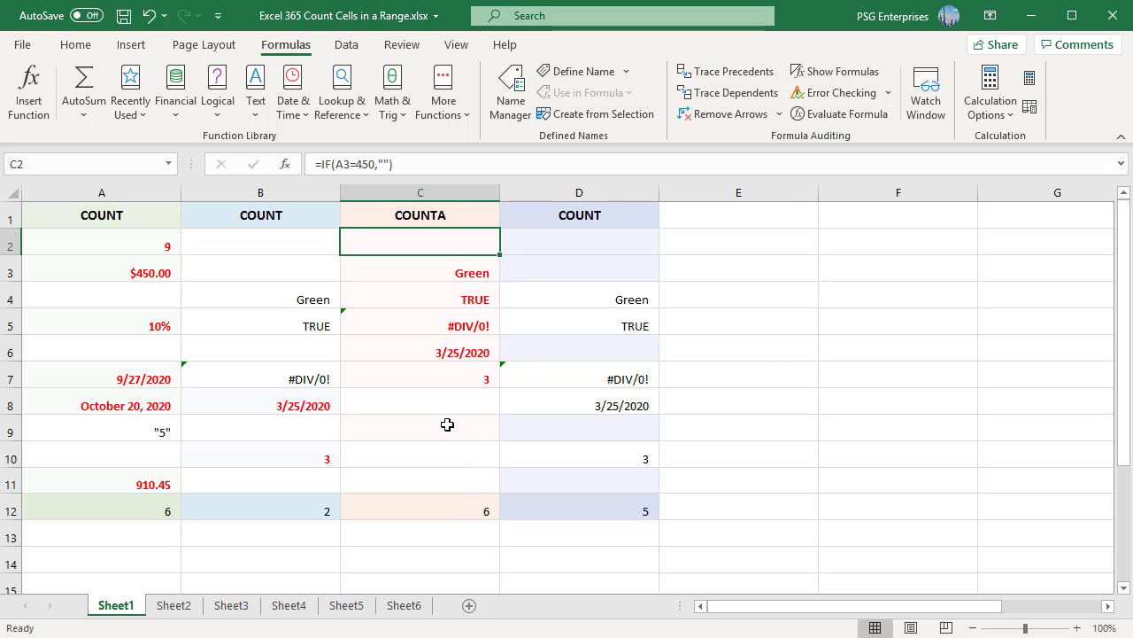
click(447, 426)
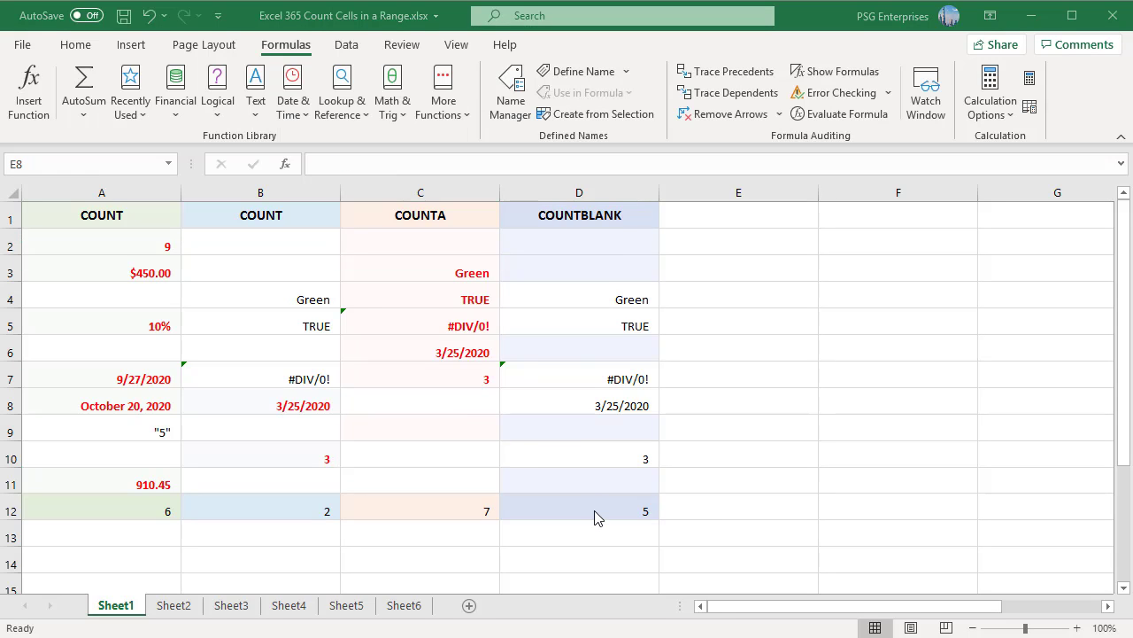
Show D12's =COUNTBLANK(D2:D11) formula, then open D3's =IF(A3=450,"") formula.
click(579, 510)
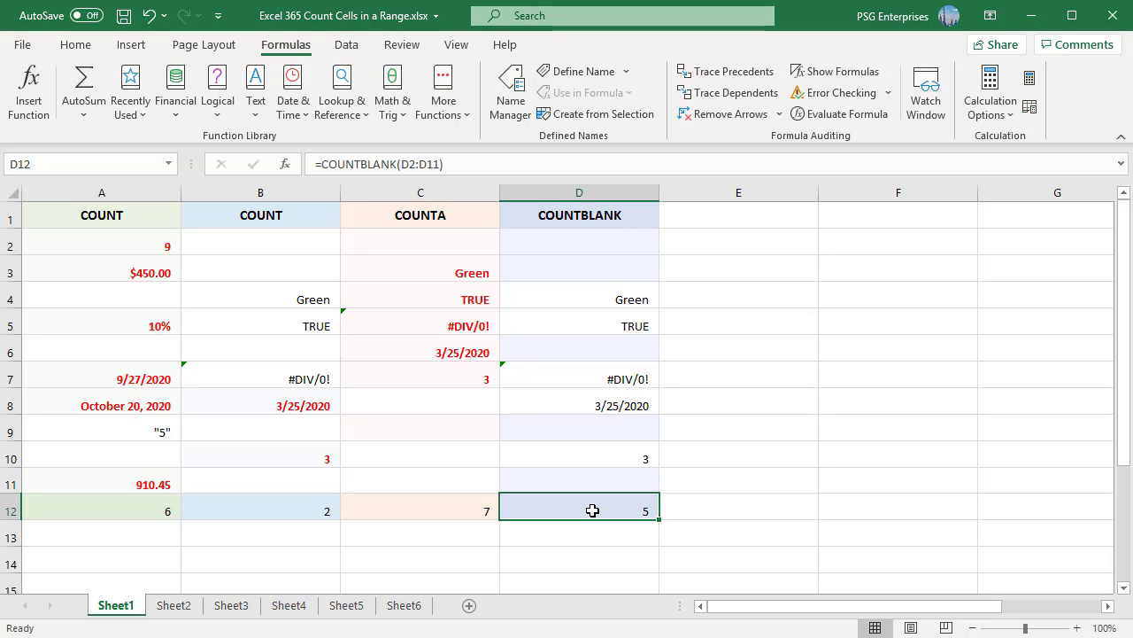
double_click(579, 510)
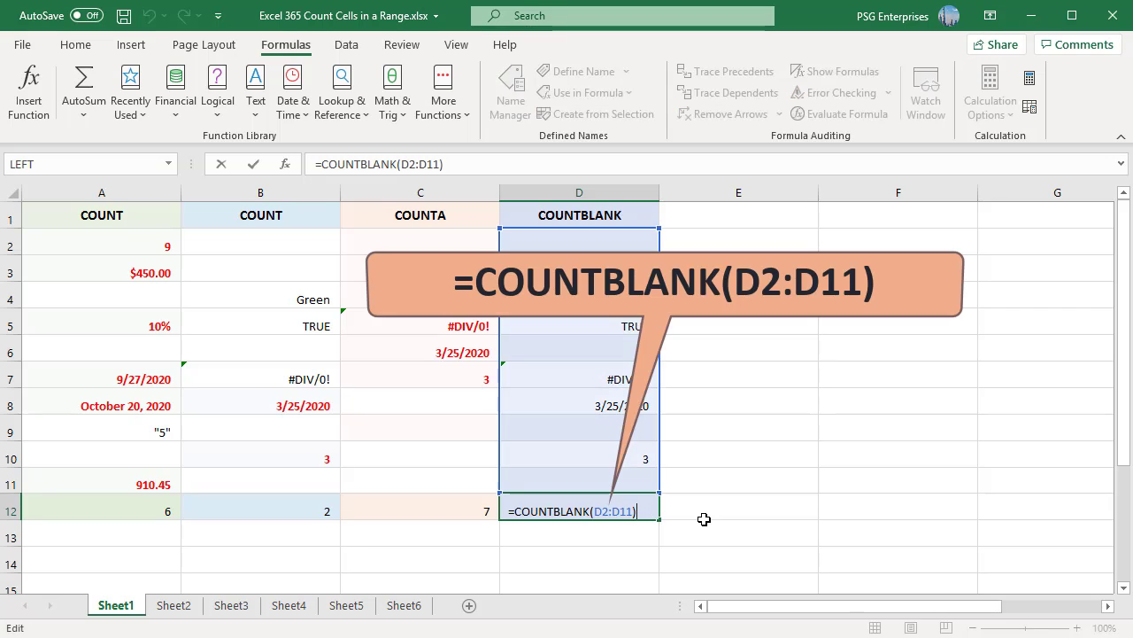
mouse_move(532, 532)
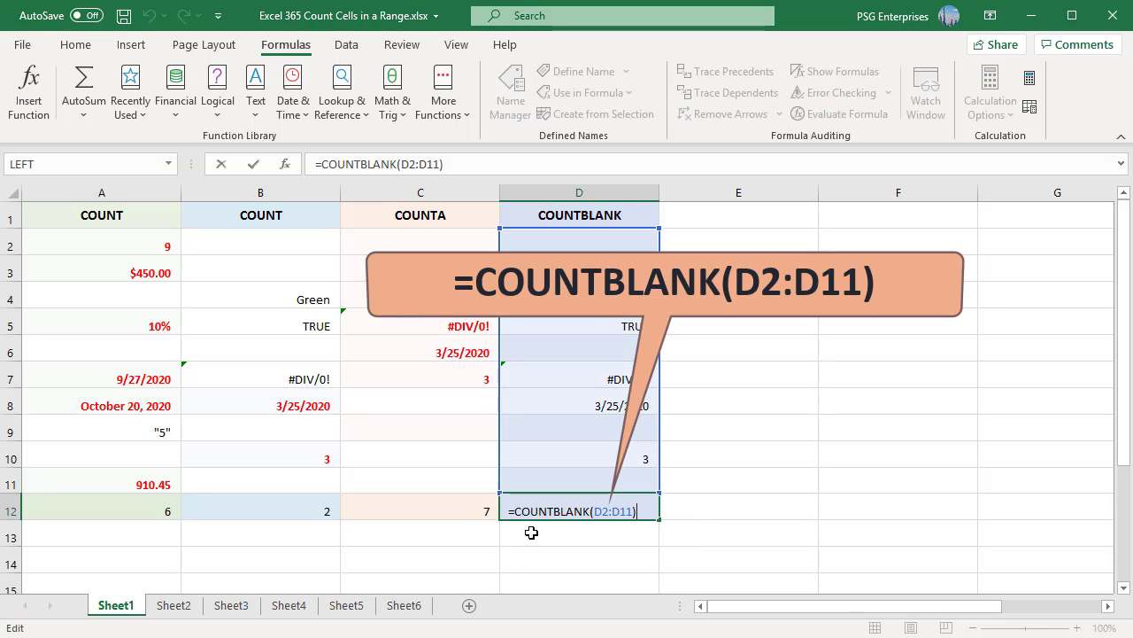
mouse_move(628, 525)
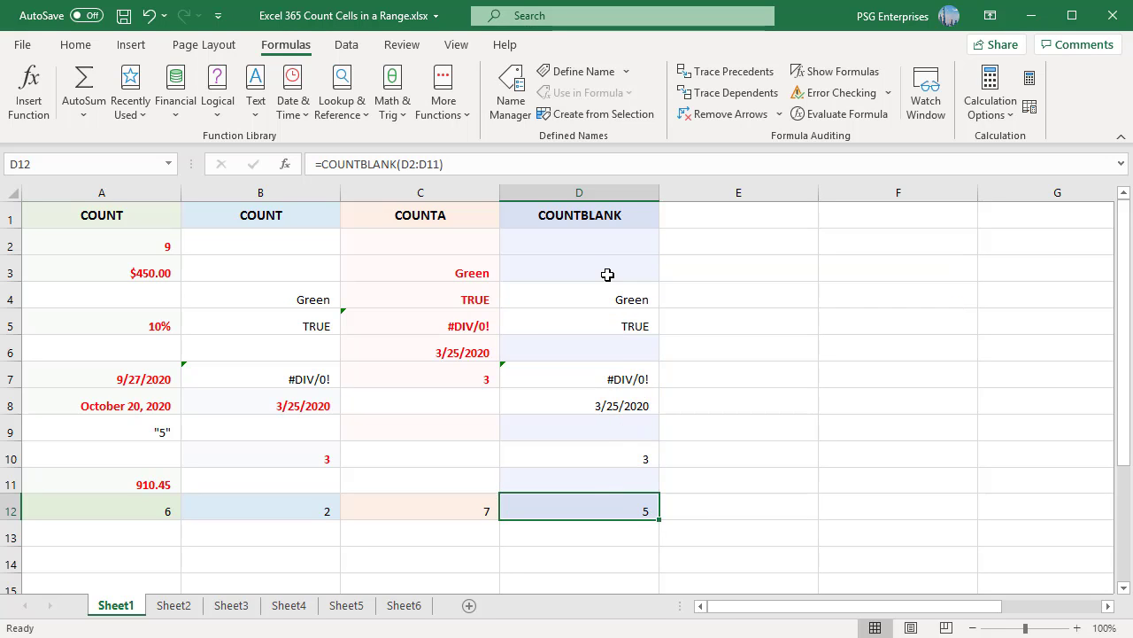
click(579, 271)
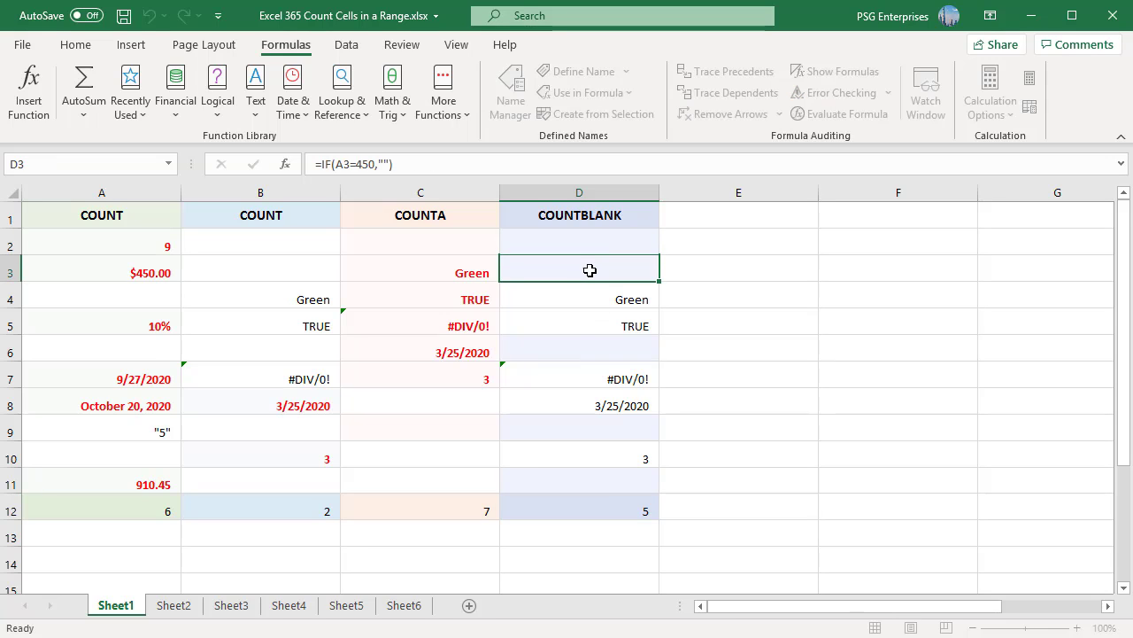
double_click(579, 269)
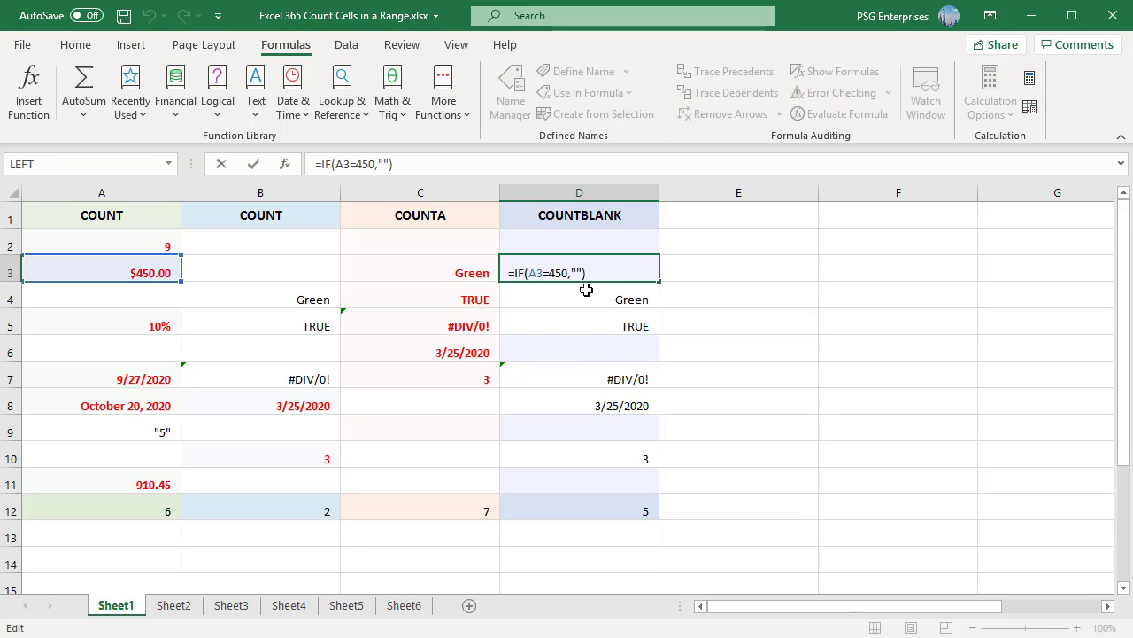